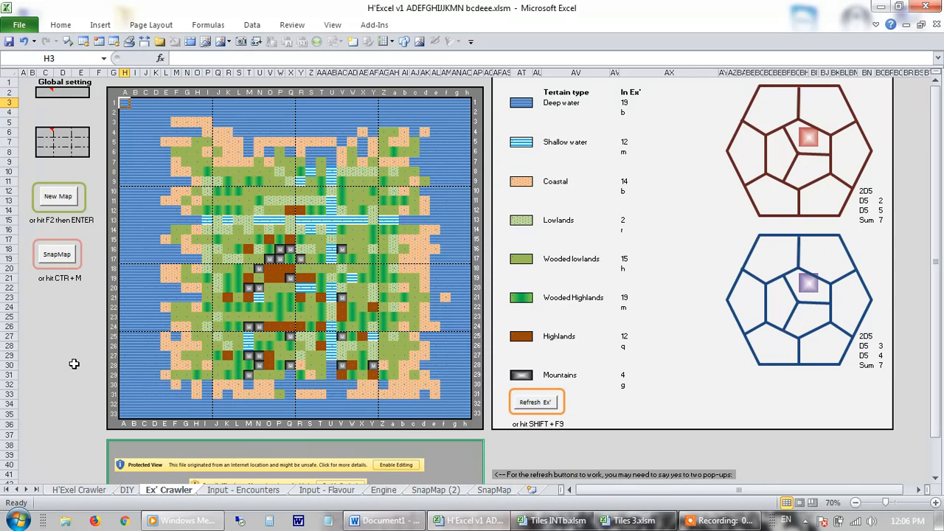
pyautogui.moveTo(47, 495)
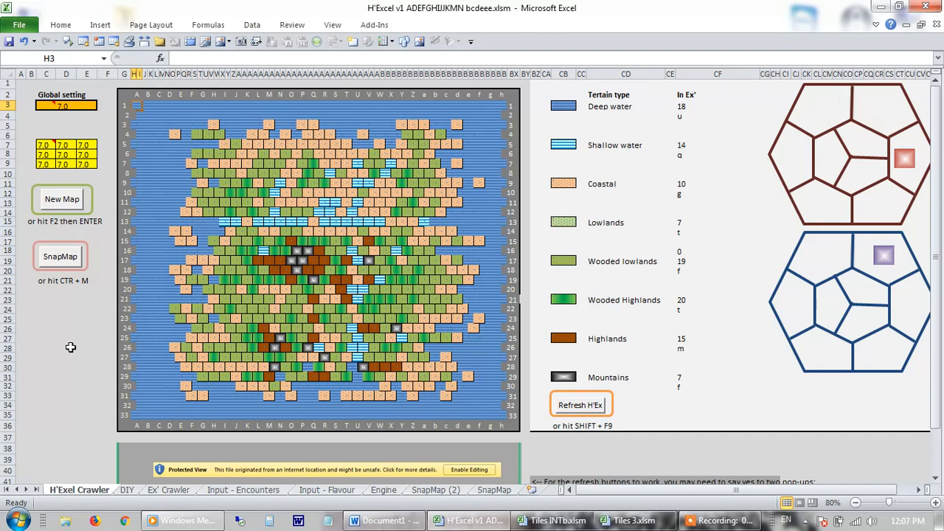
pyautogui.moveTo(62, 210)
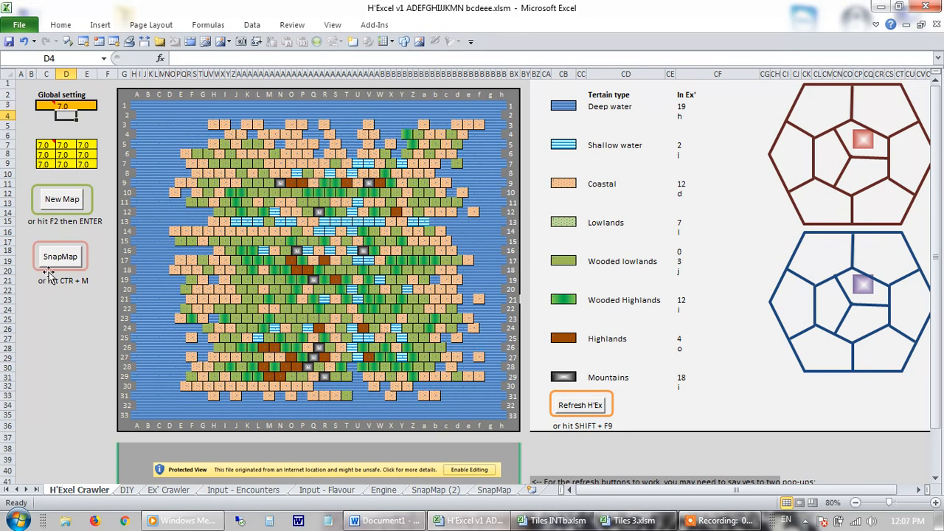
# Regenerate the hex map from the yellow settings grid, producing a large shallow-water region at lower left
pyautogui.click(45, 153)
pyautogui.write('0')
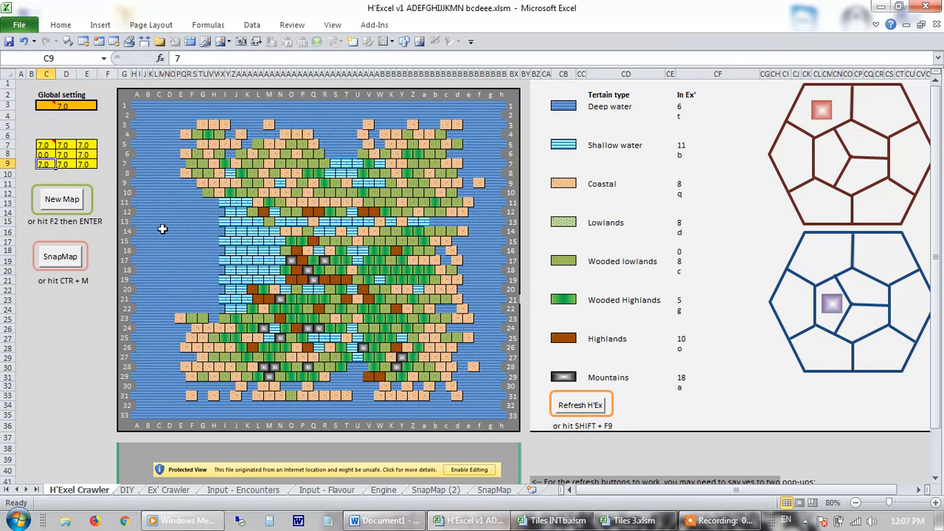
pyautogui.click(65, 164)
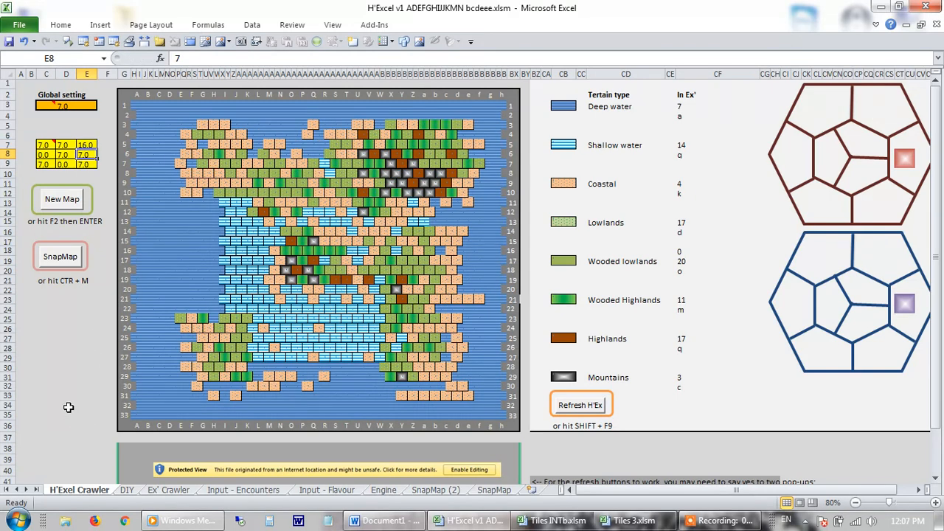
# Re-roll the terrain encounter counts with Refresh H'Ex several times, then go to the Input - Encounters sheet
pyautogui.click(582, 404)
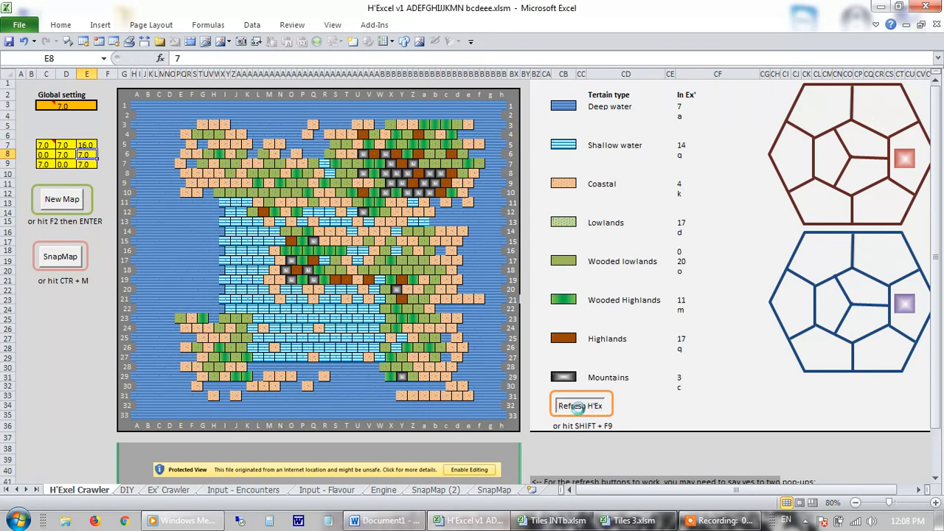
pyautogui.click(582, 404)
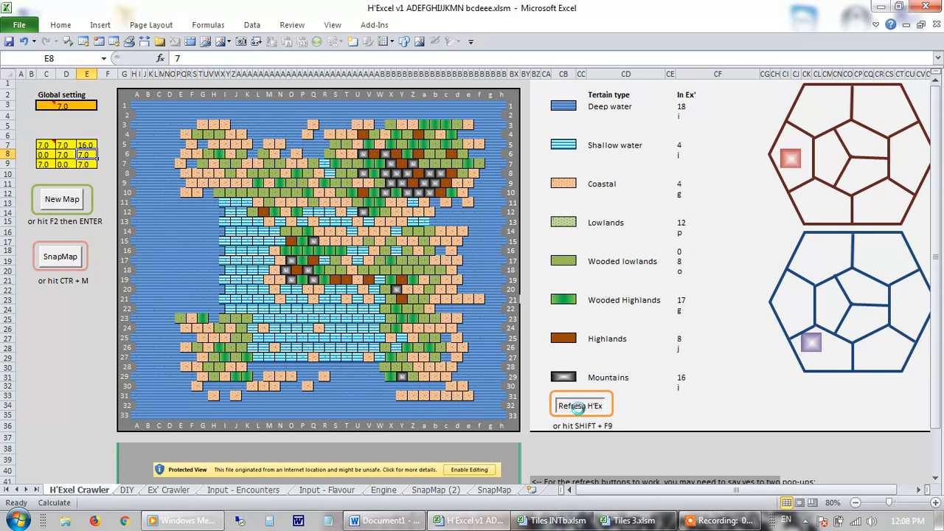
pyautogui.click(581, 404)
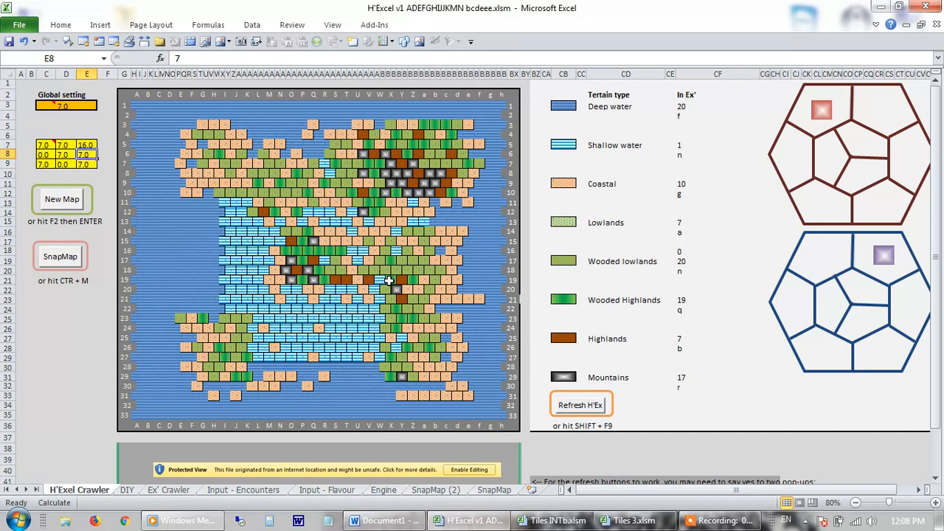
pyautogui.click(407, 270)
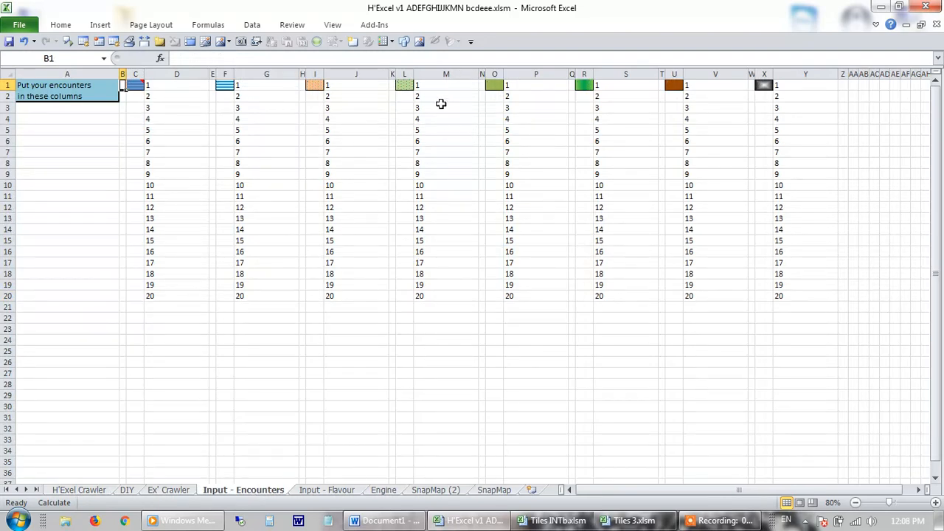
# Enter Goblins as lowlands encounter 7, glance at Input - Flavour, and return to H'Excel Crawler
pyautogui.click(445, 152)
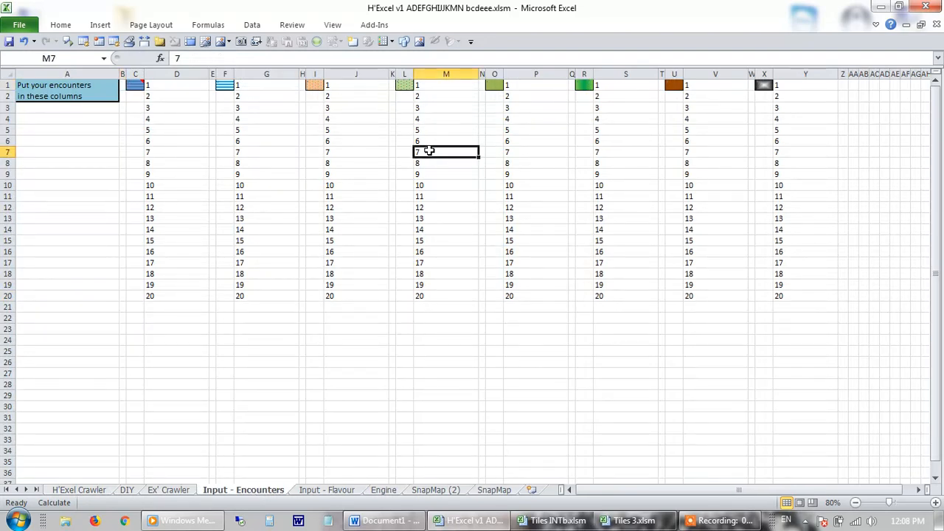
pyautogui.write('Goblins')
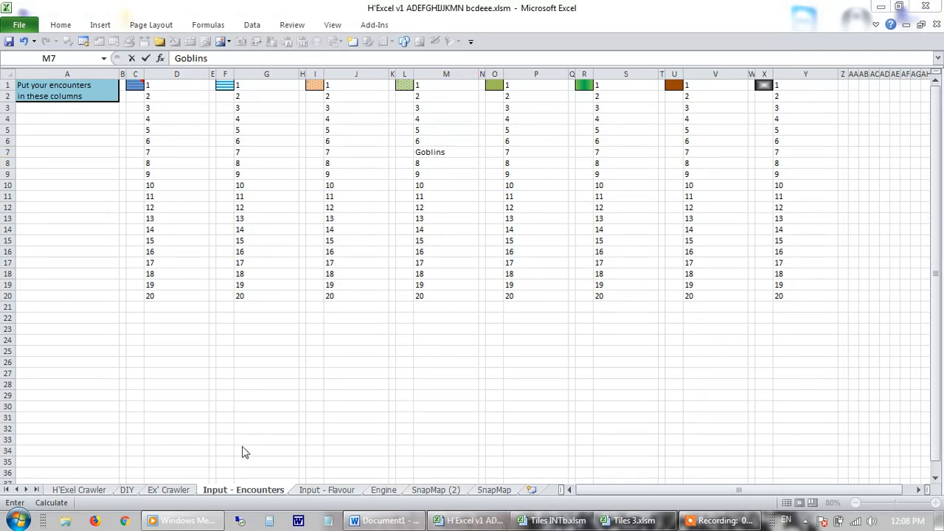
pyautogui.moveTo(322, 489)
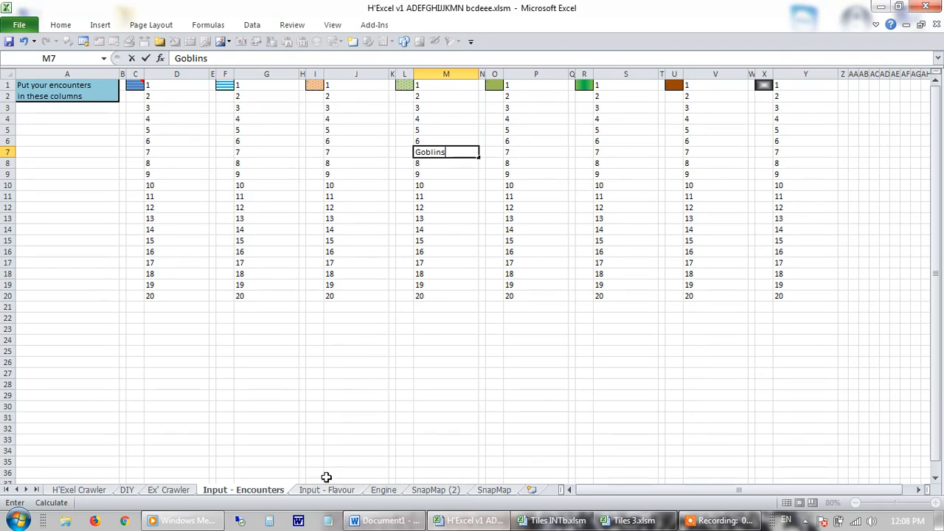
pyautogui.click(326, 490)
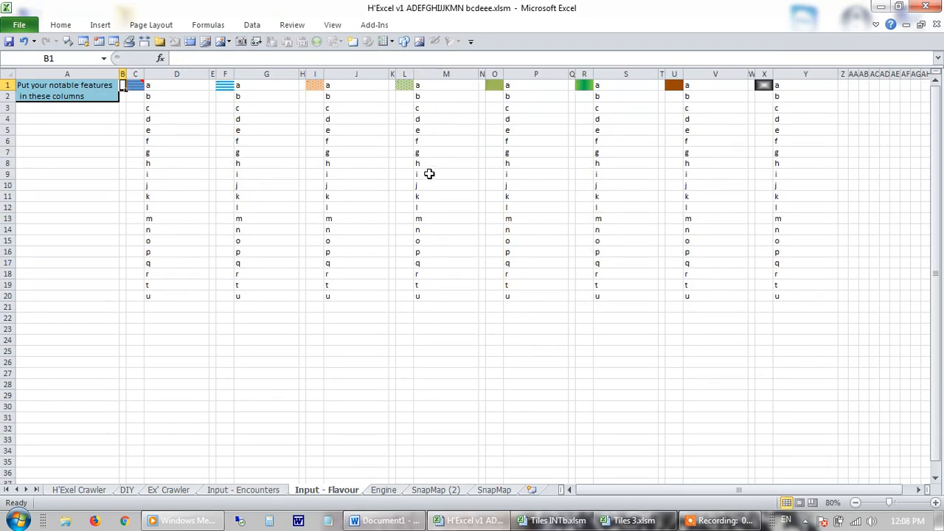
pyautogui.click(445, 174)
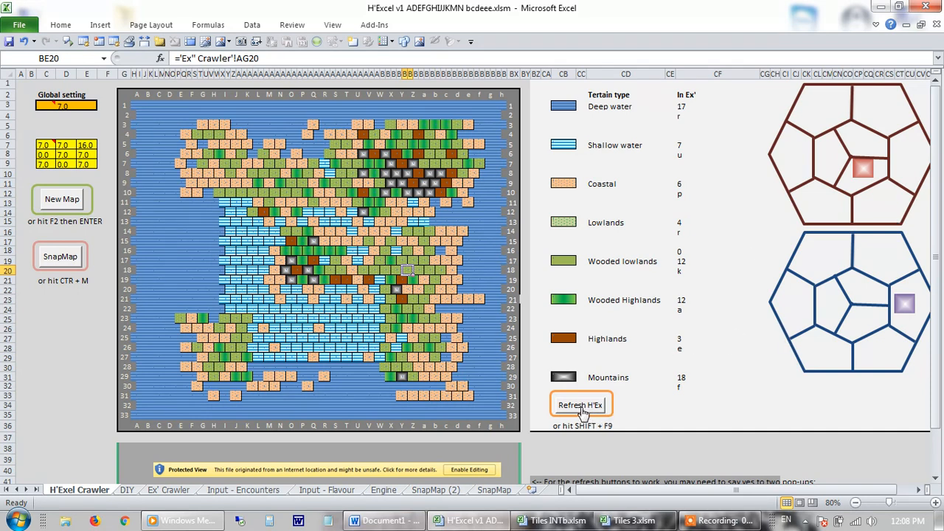
# Re-roll the terrain encounters five times with Refresh H'Ex until a lowlands roll shows Goblins
pyautogui.click(581, 404)
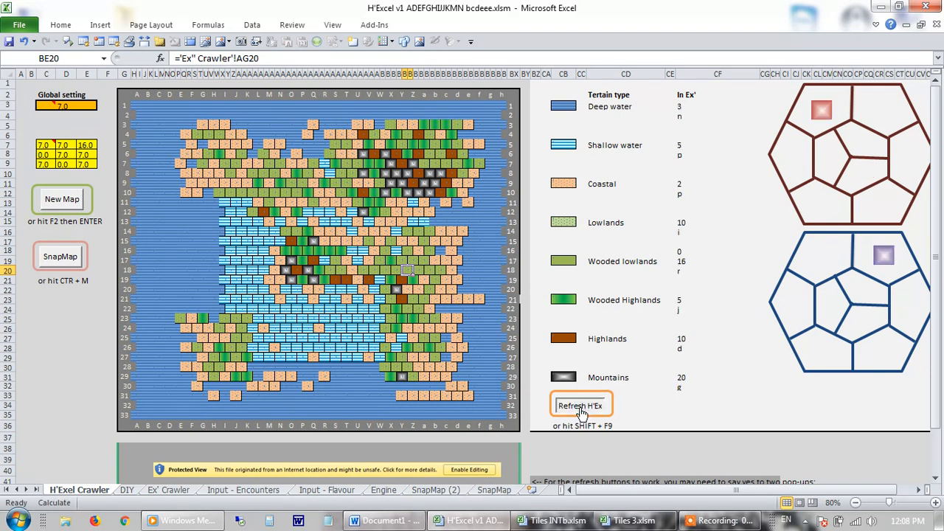
pyautogui.click(581, 405)
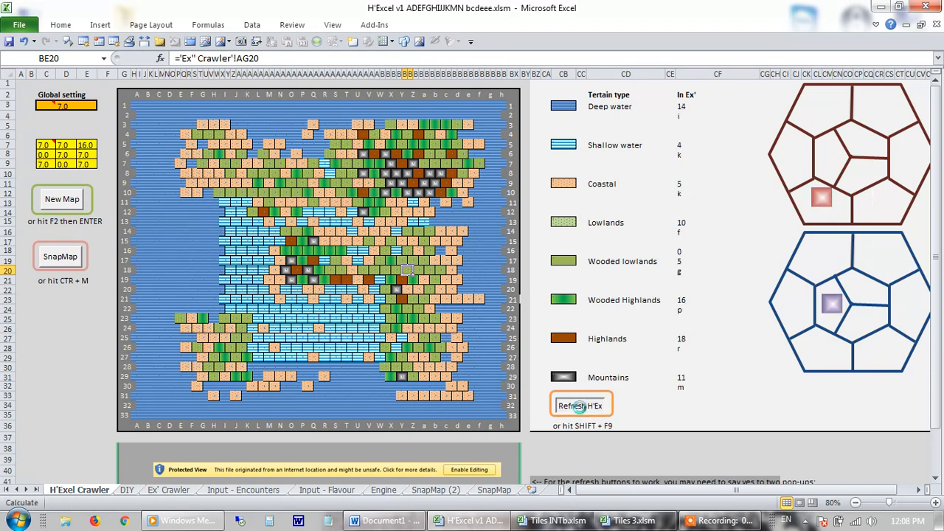
pyautogui.click(581, 405)
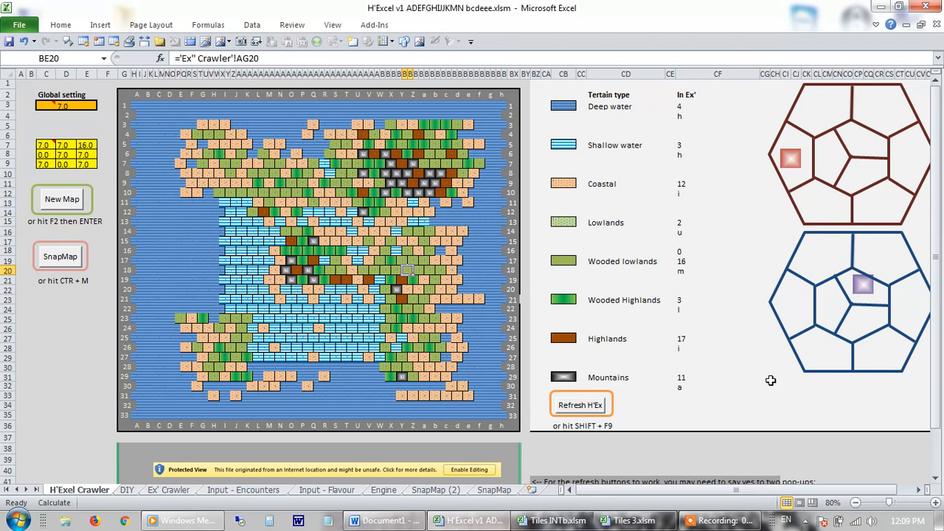
pyautogui.click(582, 404)
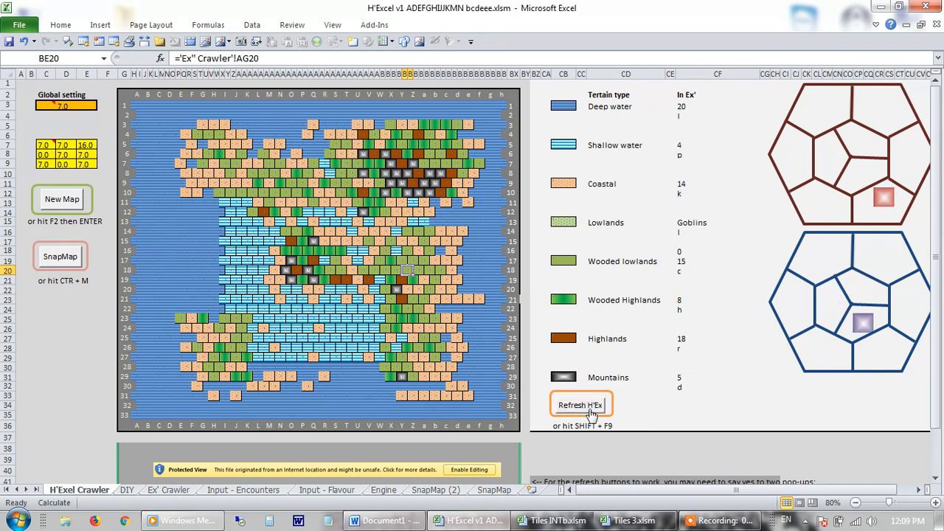
pyautogui.click(581, 404)
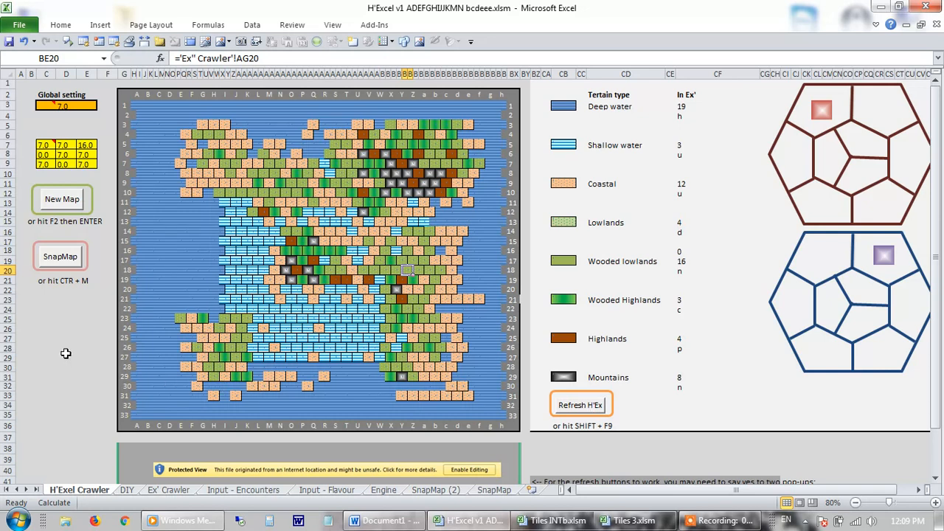
pyautogui.moveTo(56, 338)
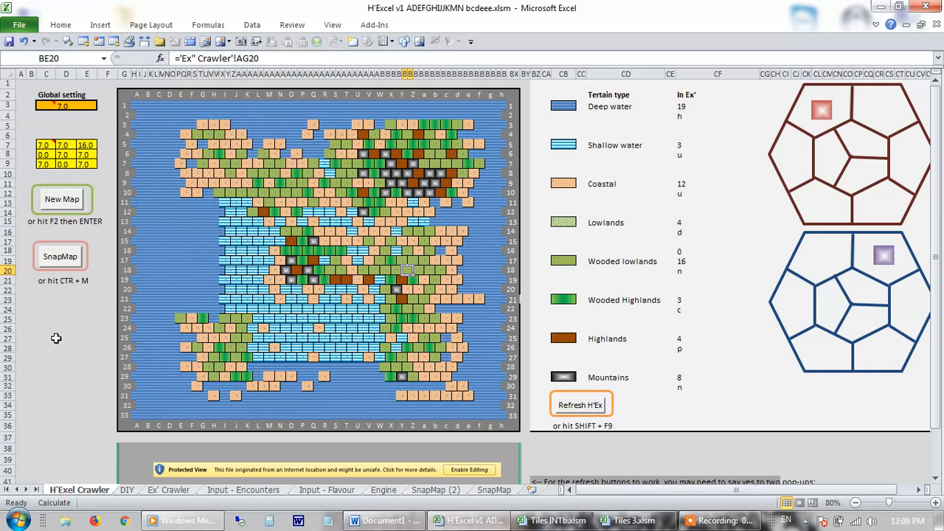
pyautogui.moveTo(64, 273)
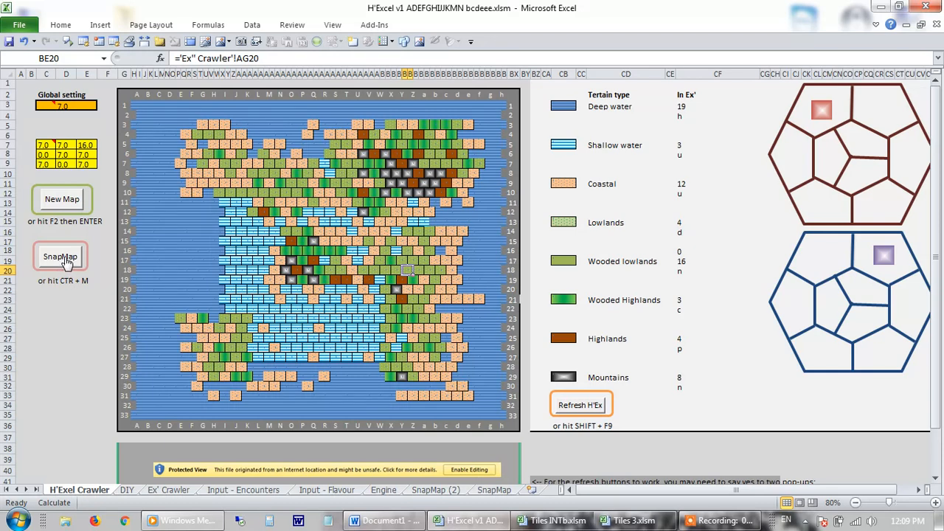
# Snap the map to a new SnapMap (3) sheet and select the resulting picture for copying
pyautogui.click(62, 256)
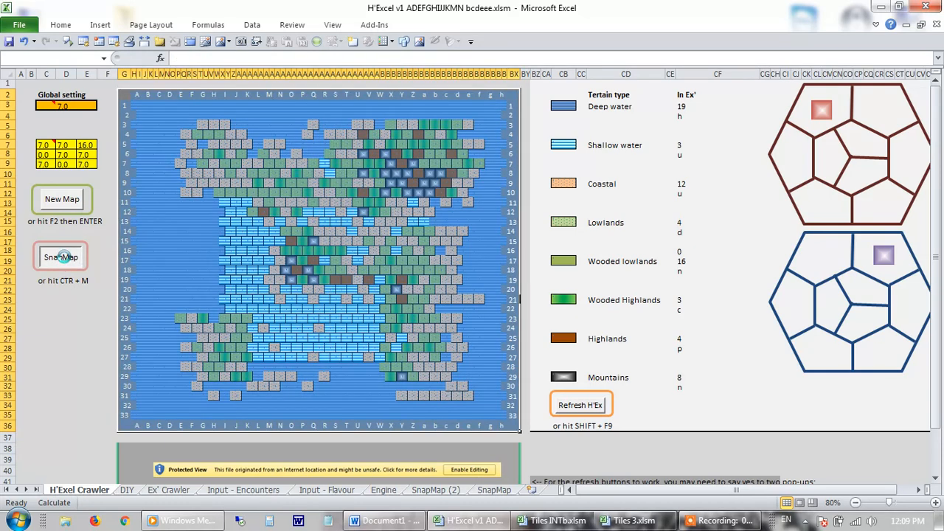
pyautogui.click(62, 256)
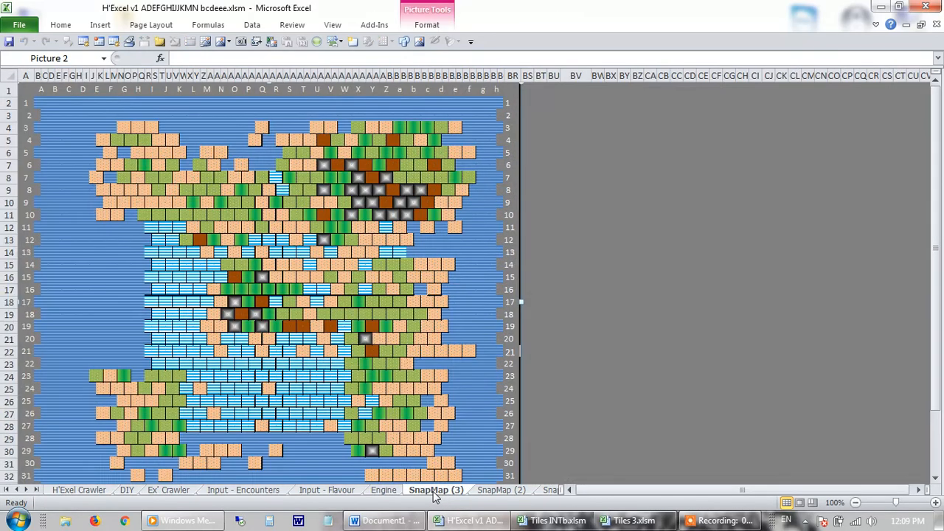
pyautogui.moveTo(308, 210)
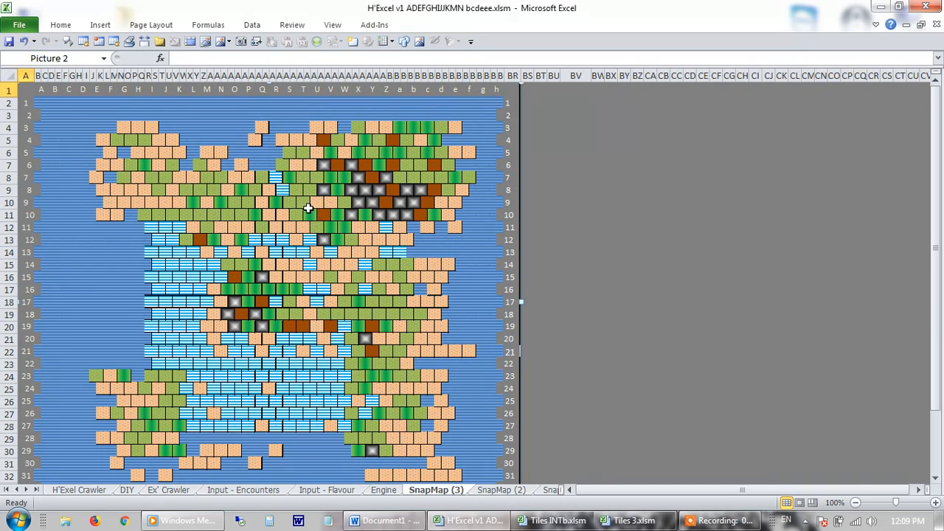
pyautogui.click(383, 519)
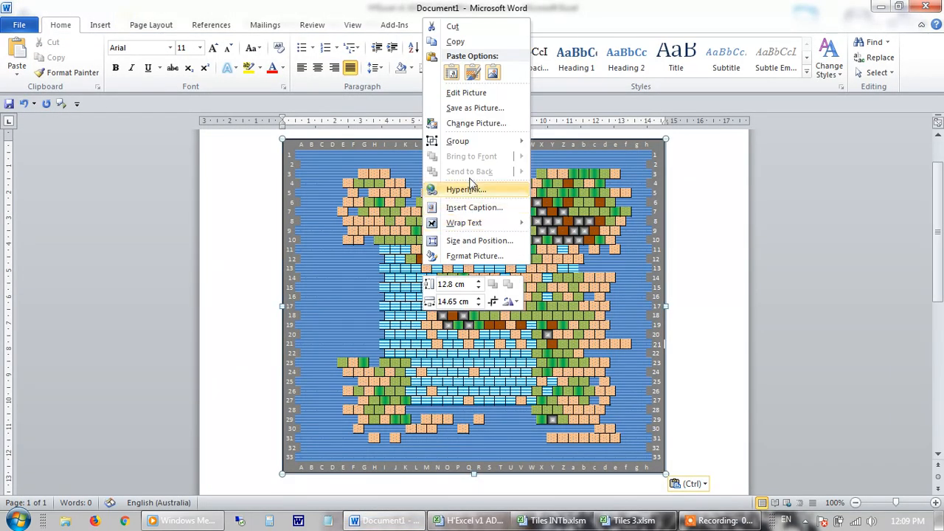
pyautogui.moveTo(475, 107)
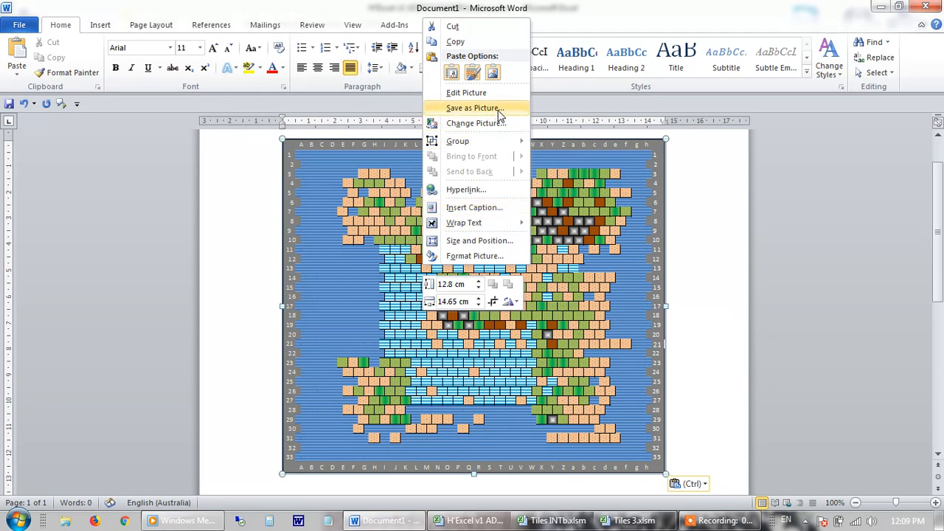
# Save the pasted map picture from Word as a PNG named test on the Desktop, then return to Excel
pyautogui.click(472, 108)
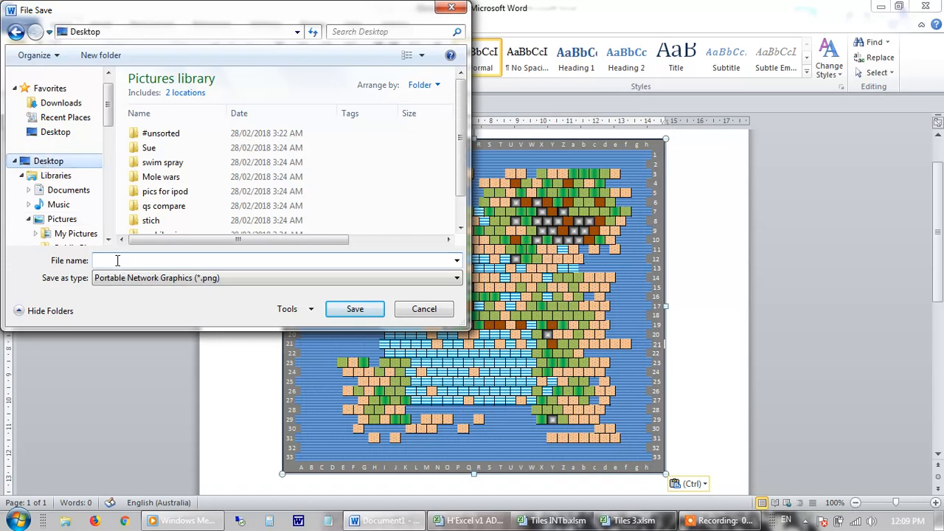
pyautogui.write('test')
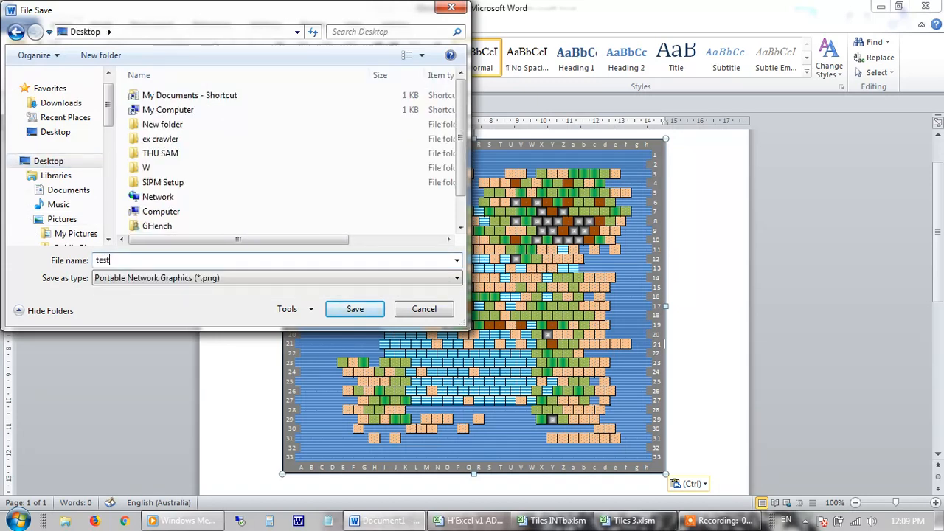
pyautogui.click(354, 308)
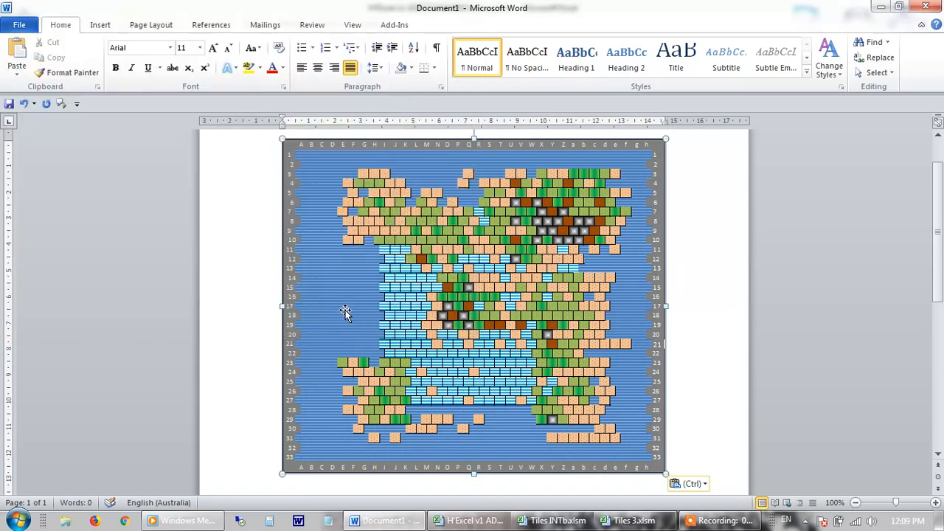
pyautogui.click(465, 310)
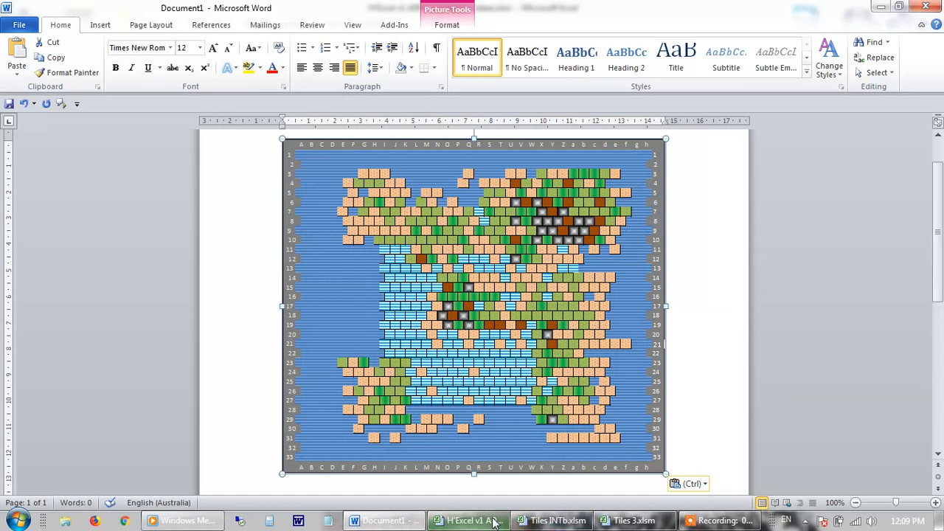
pyautogui.click(469, 520)
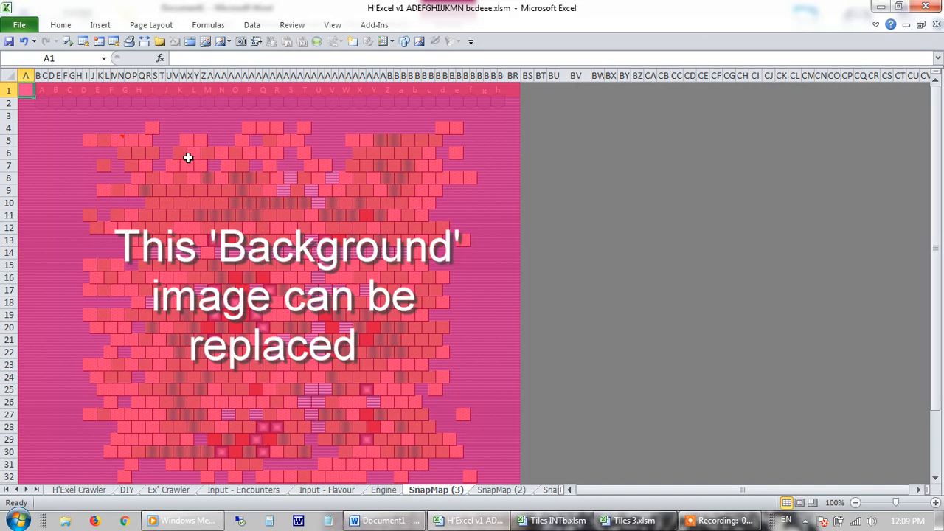
pyautogui.moveTo(339, 190)
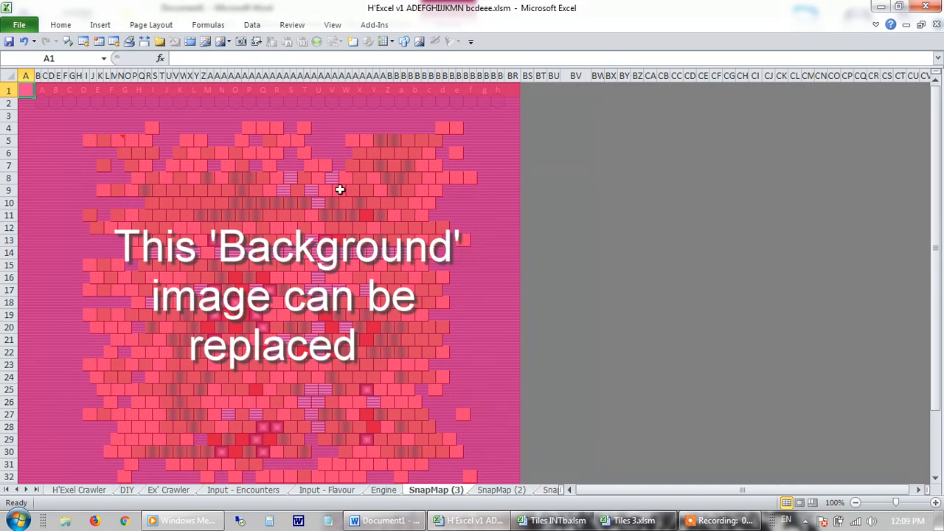
# Delete the SnapMap (3) placeholder background and choose test1.png from the Desktop as the new one
pyautogui.click(204, 154)
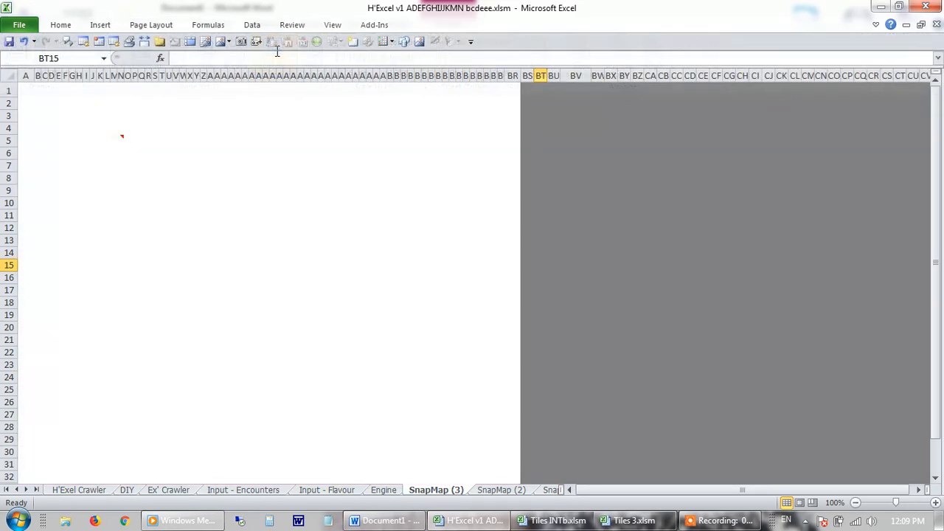
pyautogui.click(151, 23)
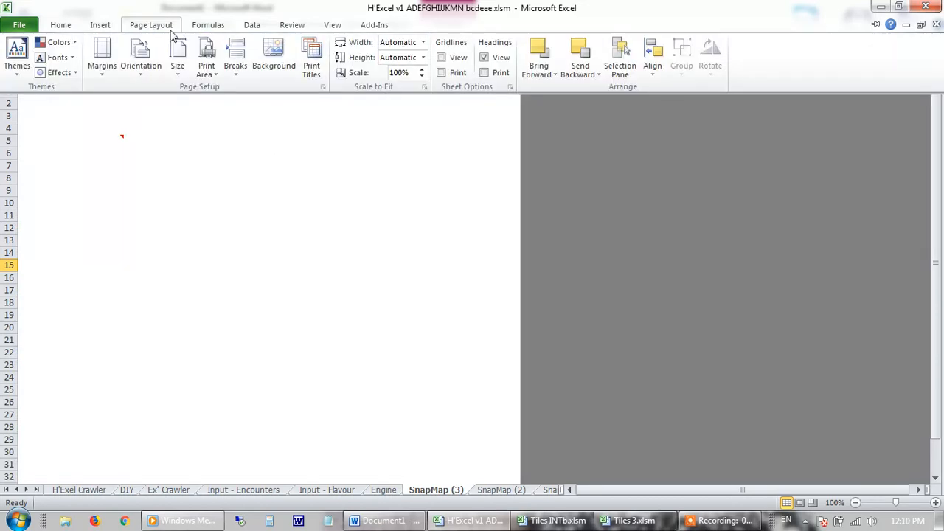
pyautogui.click(274, 57)
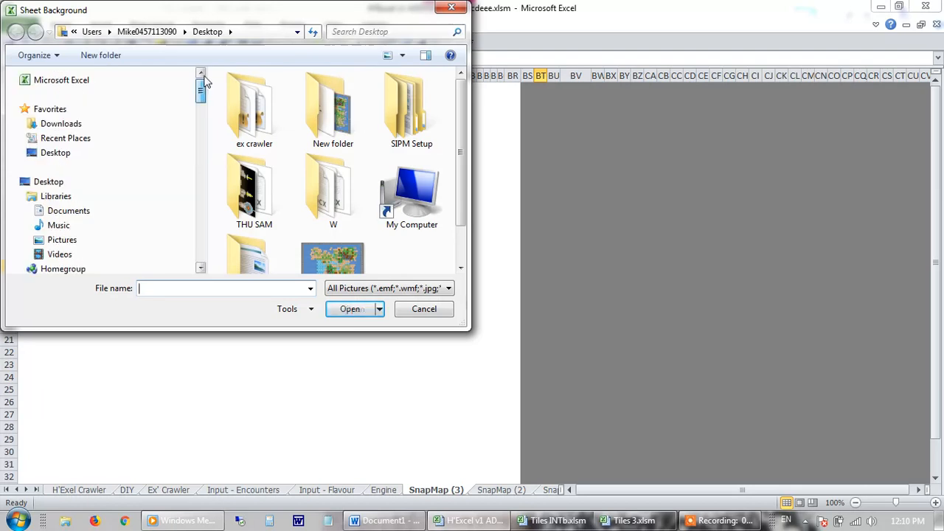
pyautogui.click(56, 152)
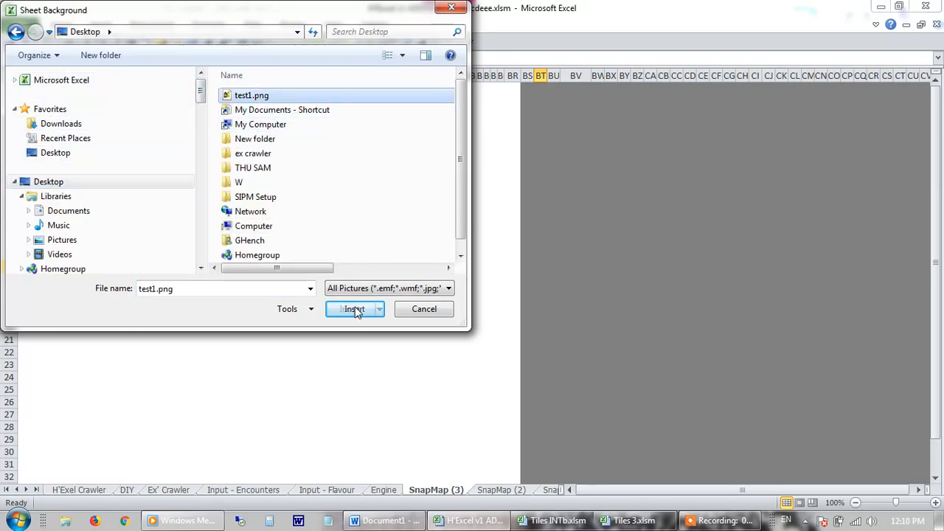
# Insert test1.png so the saved hex map fills the SnapMap (3) sheet background
pyautogui.click(354, 308)
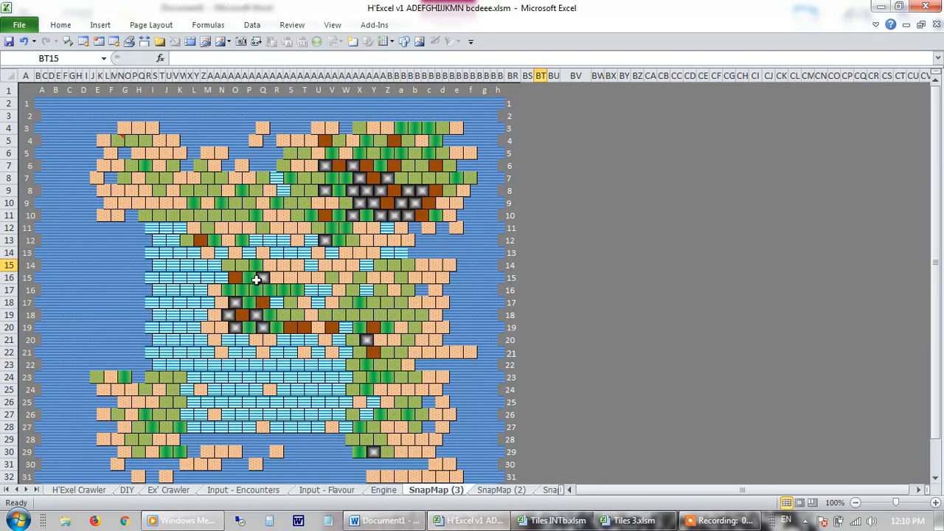
pyautogui.click(117, 266)
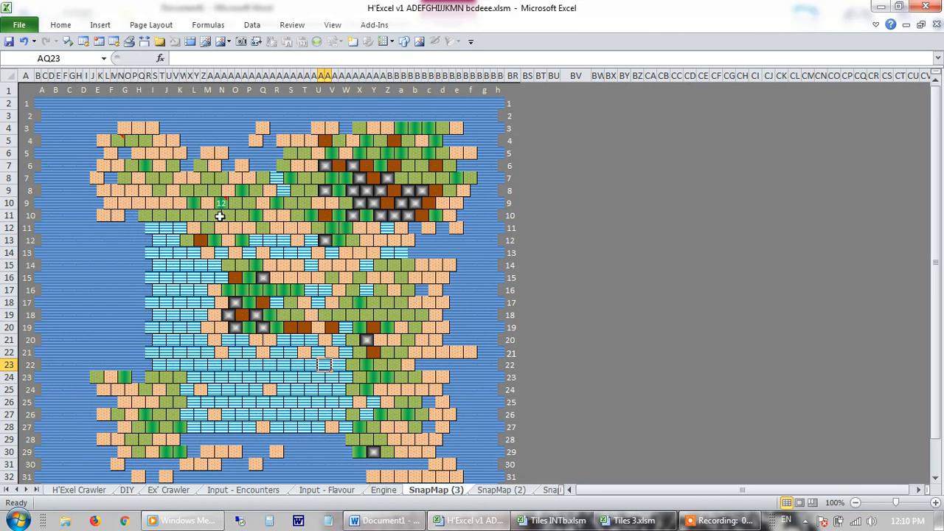
pyautogui.click(298, 277)
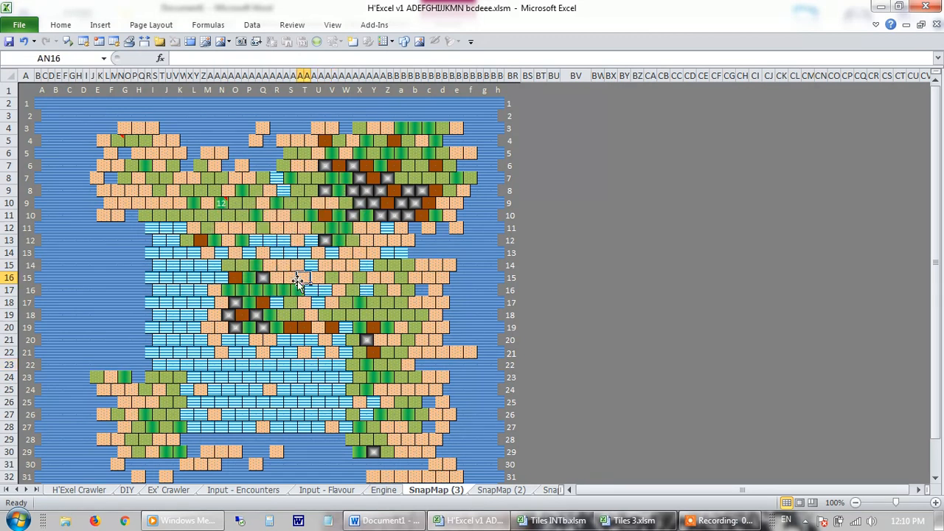
pyautogui.click(295, 190)
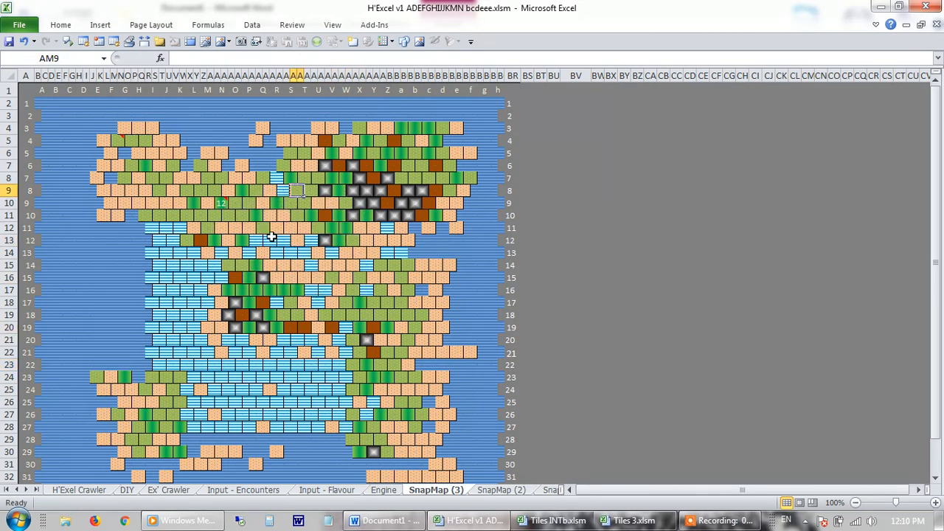